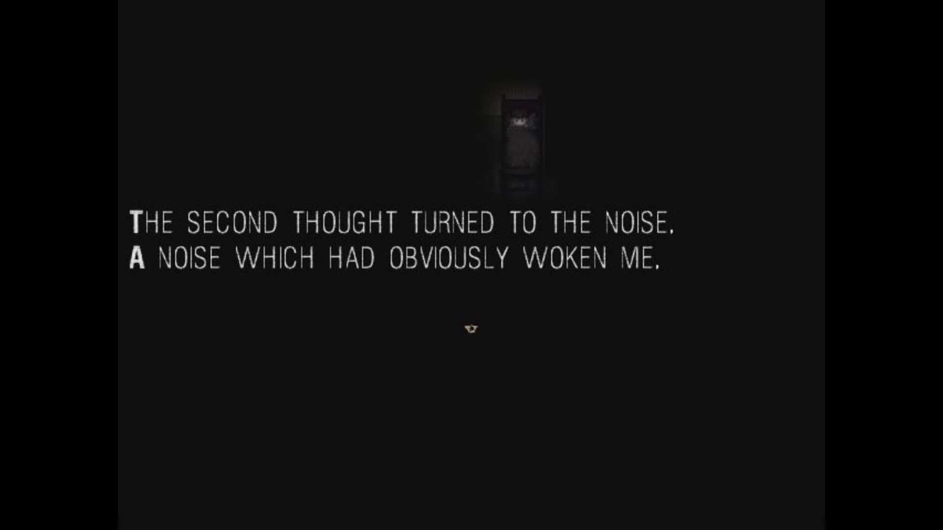
# Advance the narration to the line about bed sheets rustling and someone breathing
pyautogui.click(471, 329)
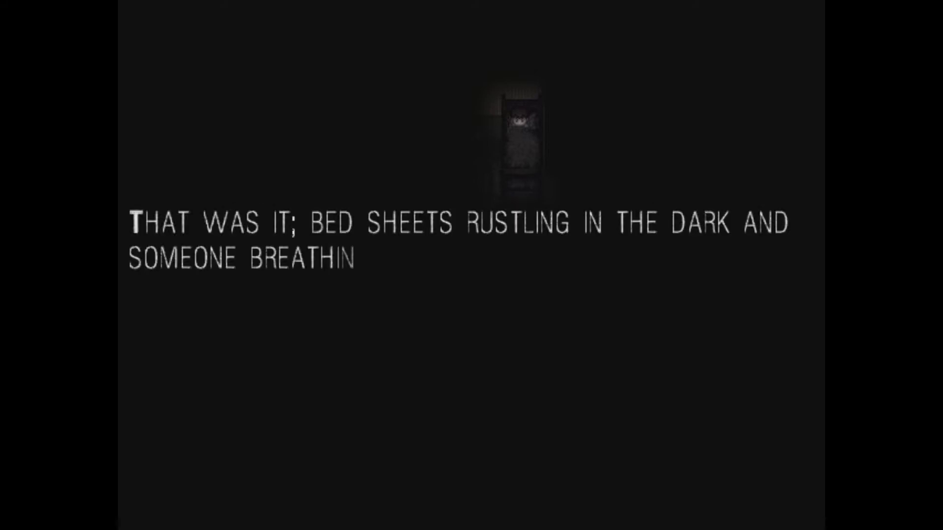